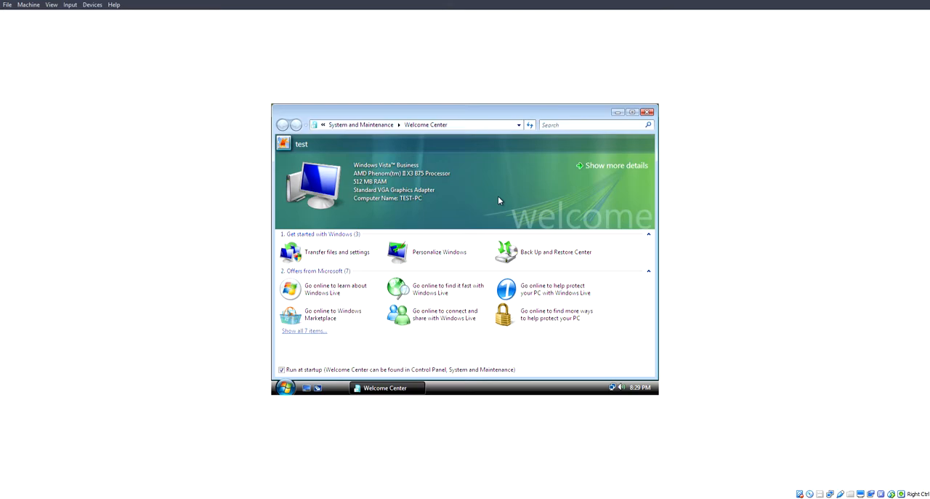
# Close the guest's Welcome Center window to reveal the empty green desktop.
pyautogui.click(649, 111)
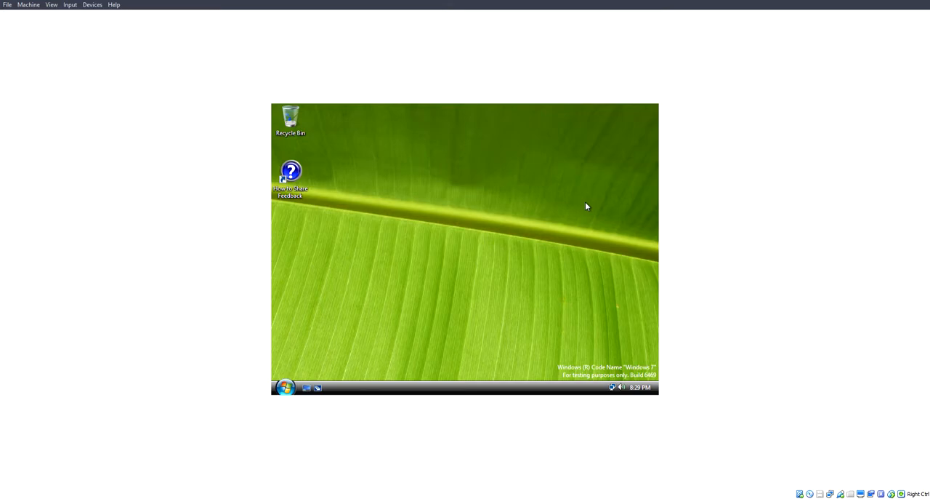
# Open the guest Start menu and expand its power options listing Restart and Shut Down.
pyautogui.click(285, 386)
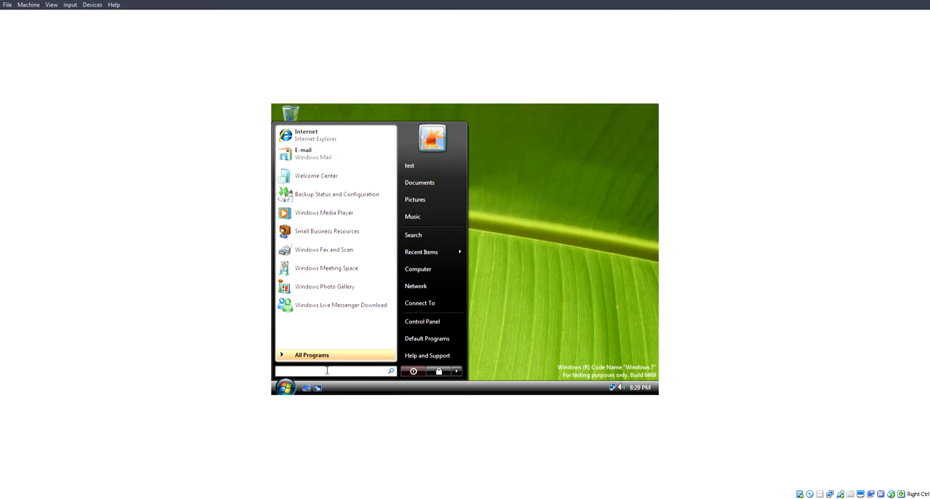
pyautogui.click(285, 387)
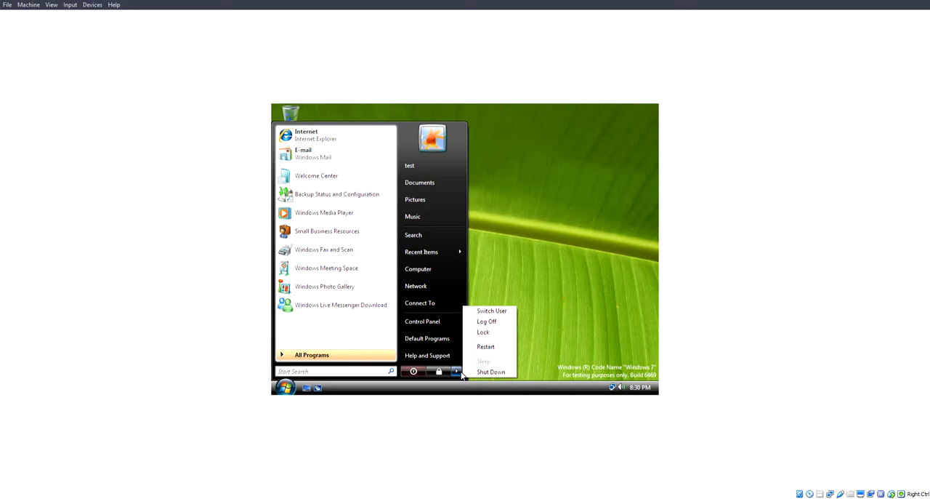
# Choose Restart from the power options to reboot the Windows 7 guest.
pyautogui.click(486, 320)
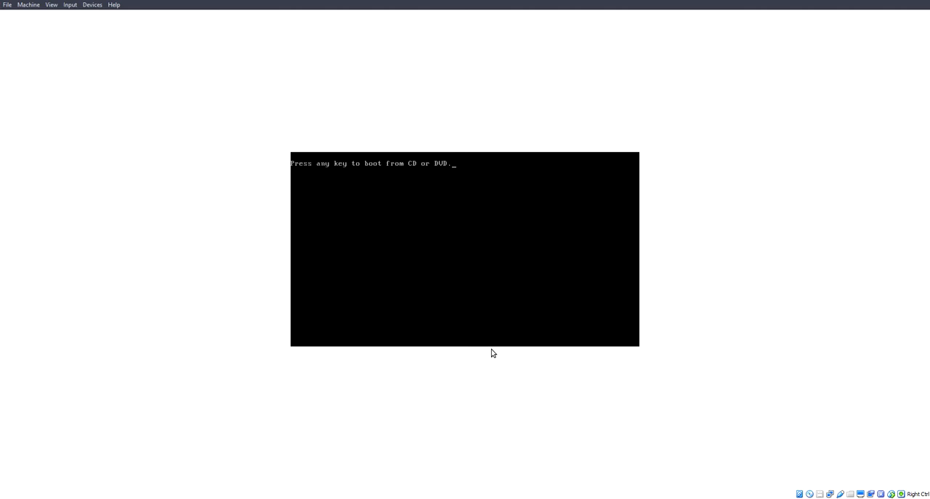
# Press space at the boot-from-CD prompt to reach the Windows 7 boot logo.
pyautogui.press('space')
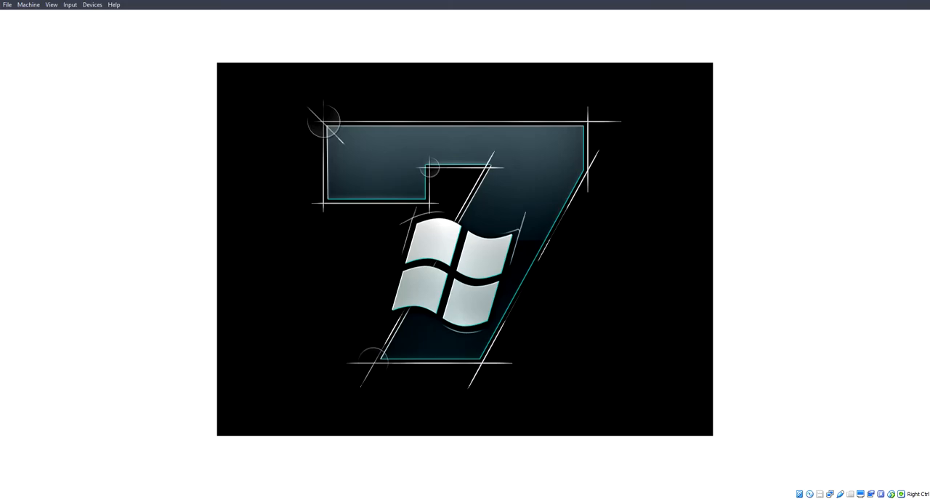